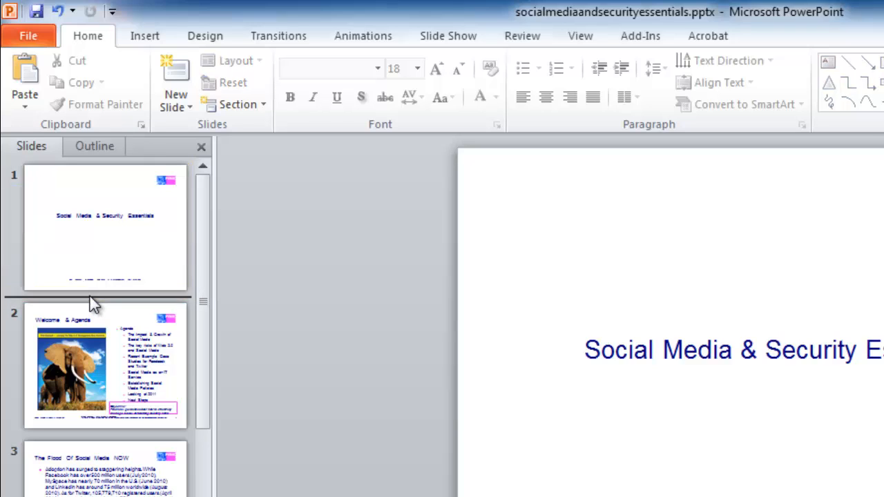
mouse_move(190, 107)
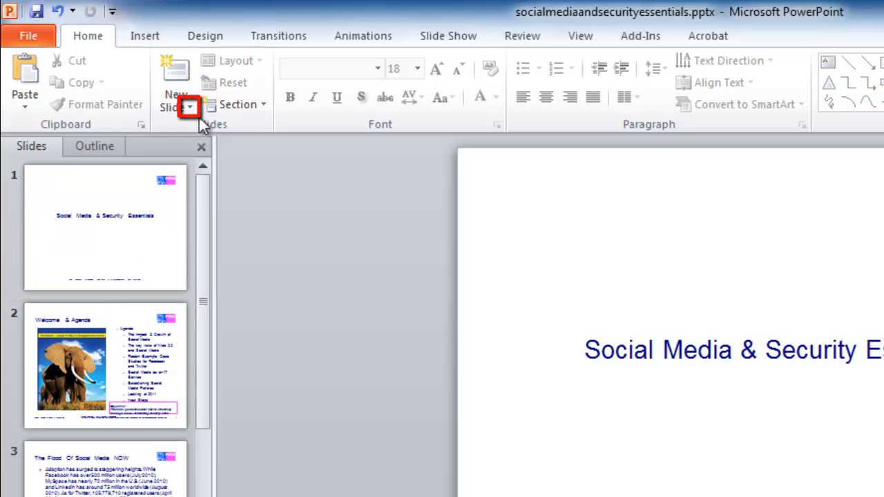
- Insert a new Title and Content slide after the title slide and name it 'Presentation Overview'
left_click(189, 107)
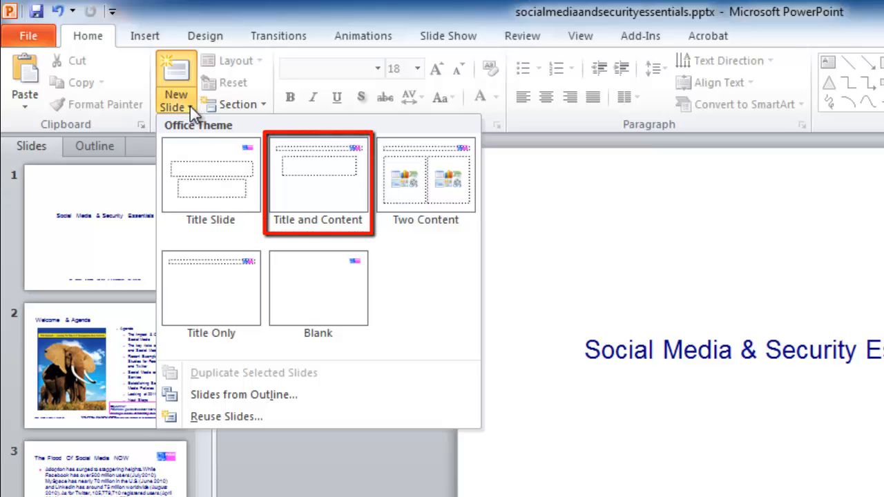
left_click(318, 176)
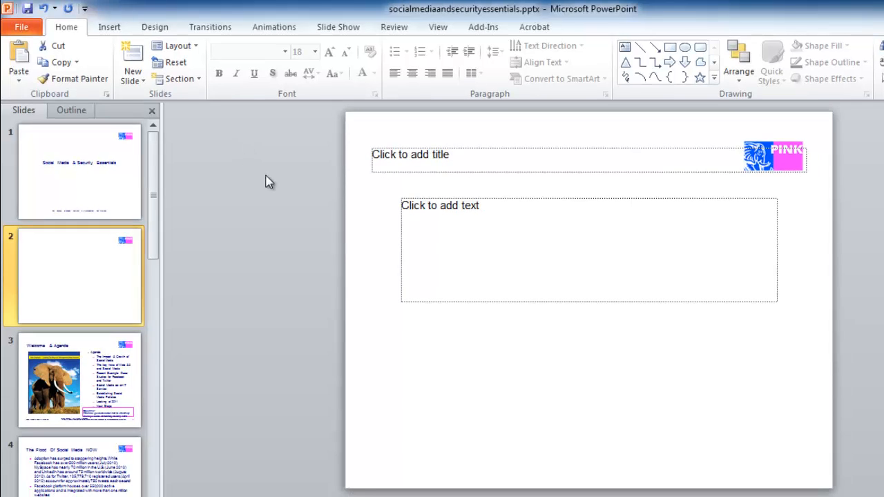
type("Presentation Overview")
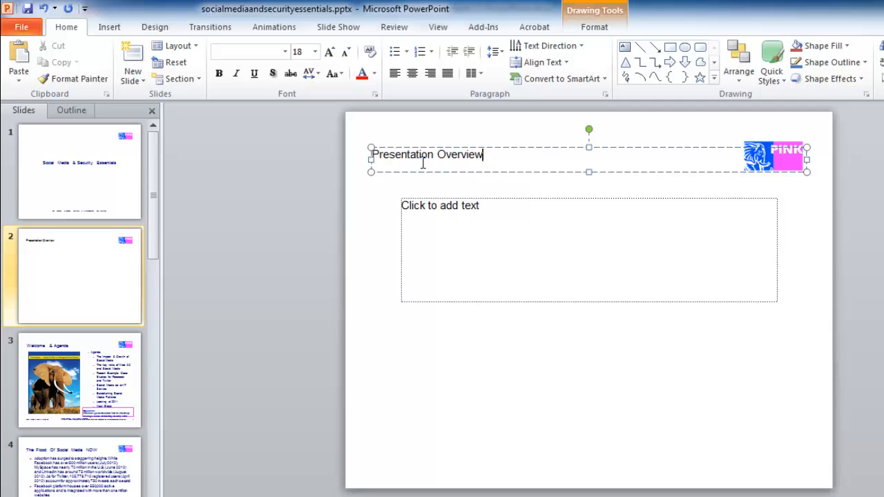
- Copy the 'Welcome & Agenda' title from slide 3 and return to the overview slide
left_click(78, 380)
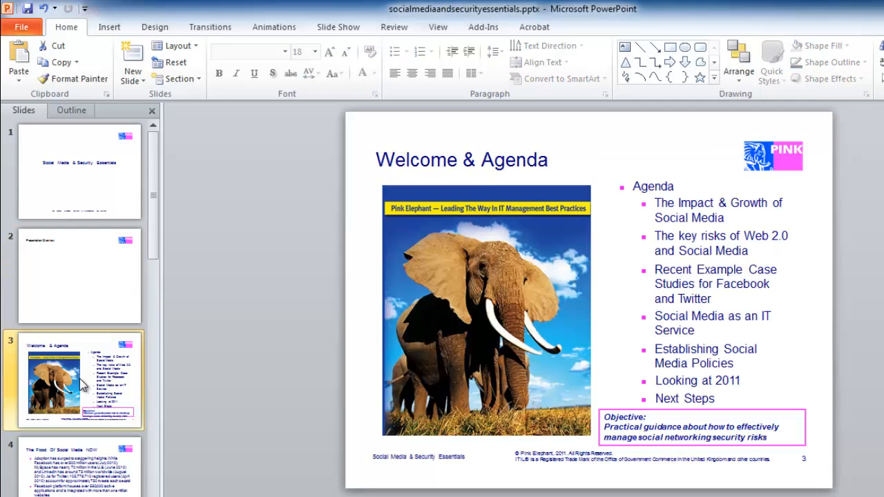
right_click(449, 159)
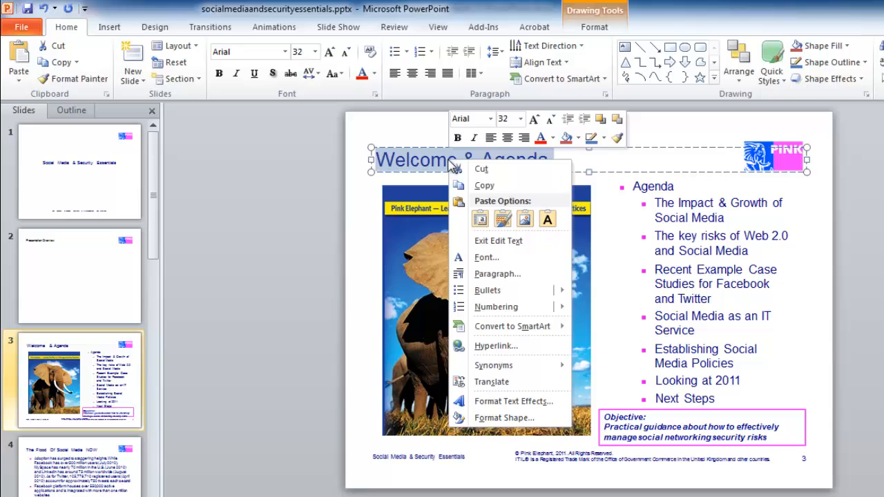
left_click(93, 269)
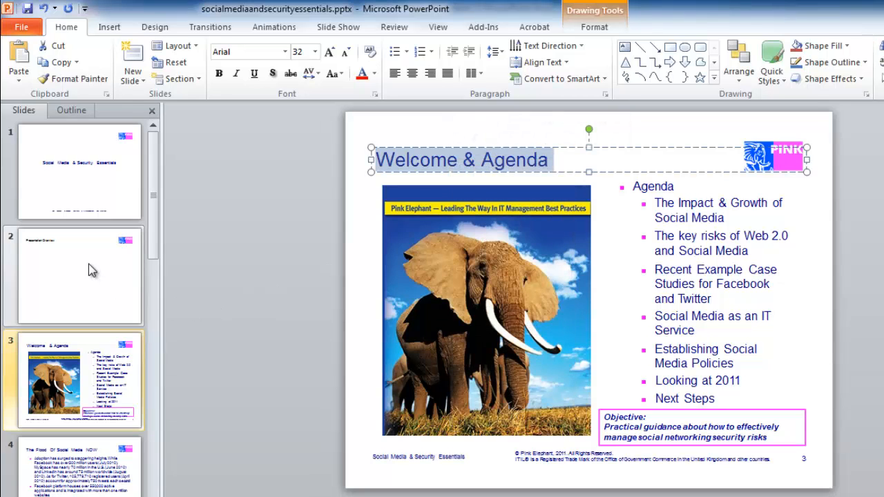
left_click(79, 275)
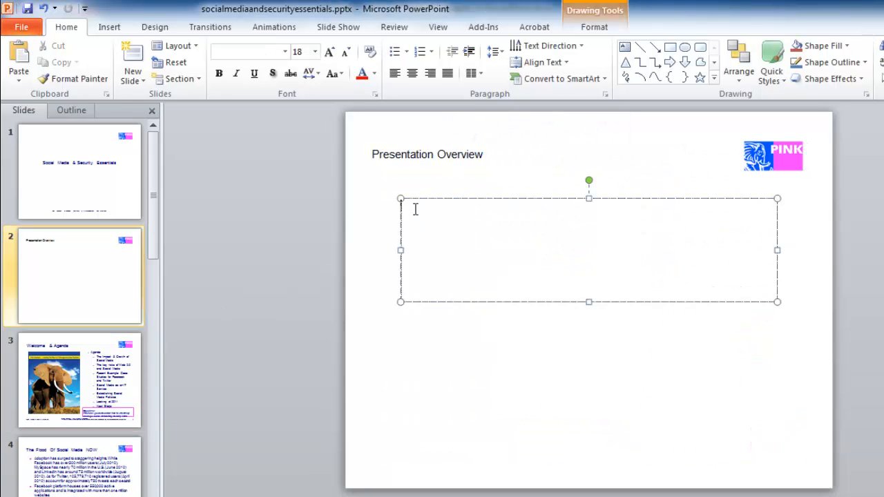
- List 'Welcome & Agenda', 'The Flood Of Social Media NOW' and 'Managing vs. Blocking Social Media' in the content area
key("ctrl+v")
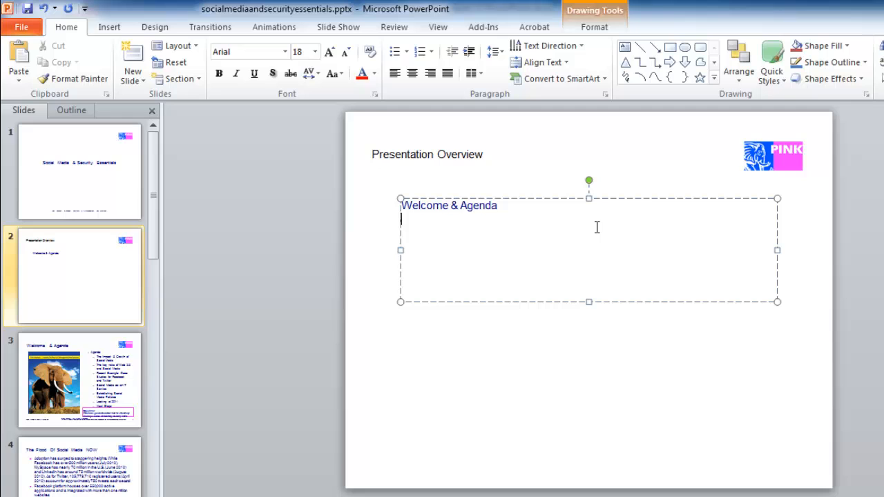
left_click(78, 379)
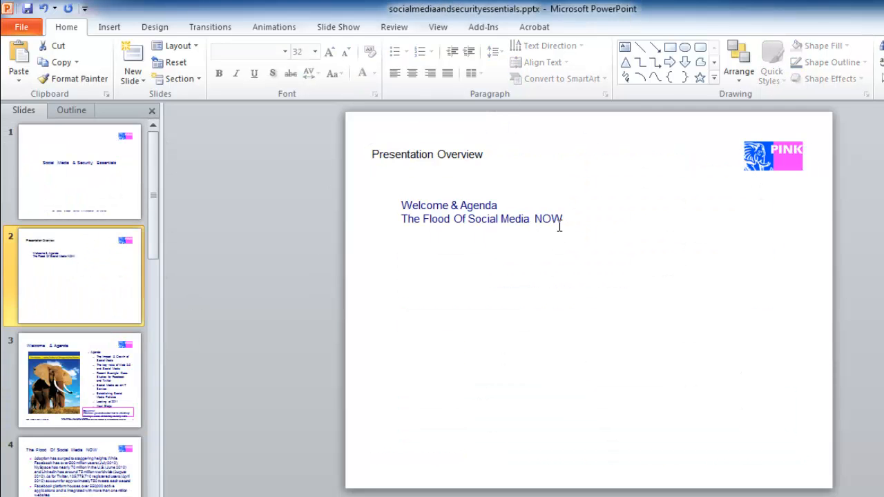
type("Managing vs. Blocking Social Media")
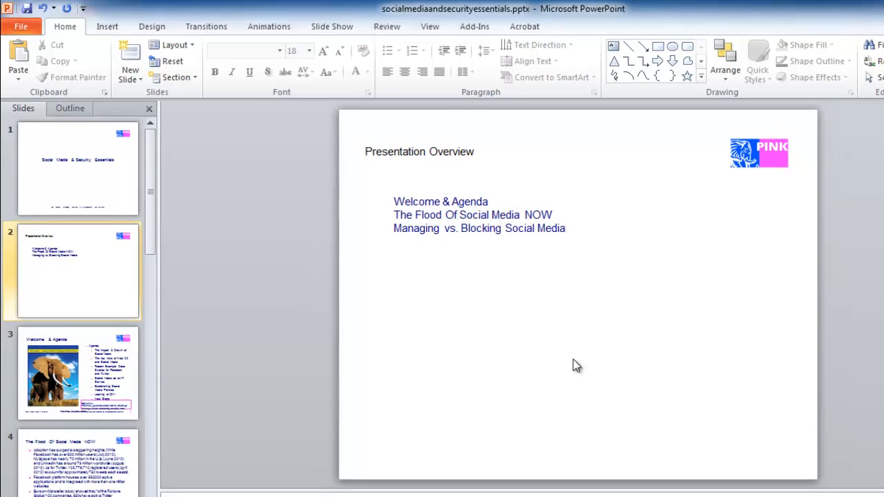